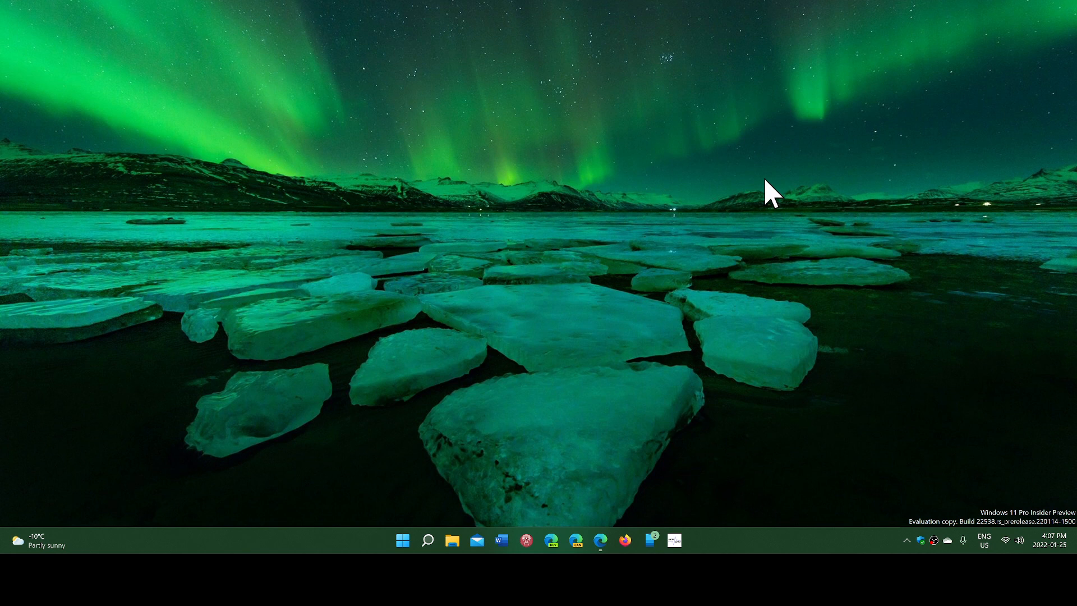
mouse_move(722, 283)
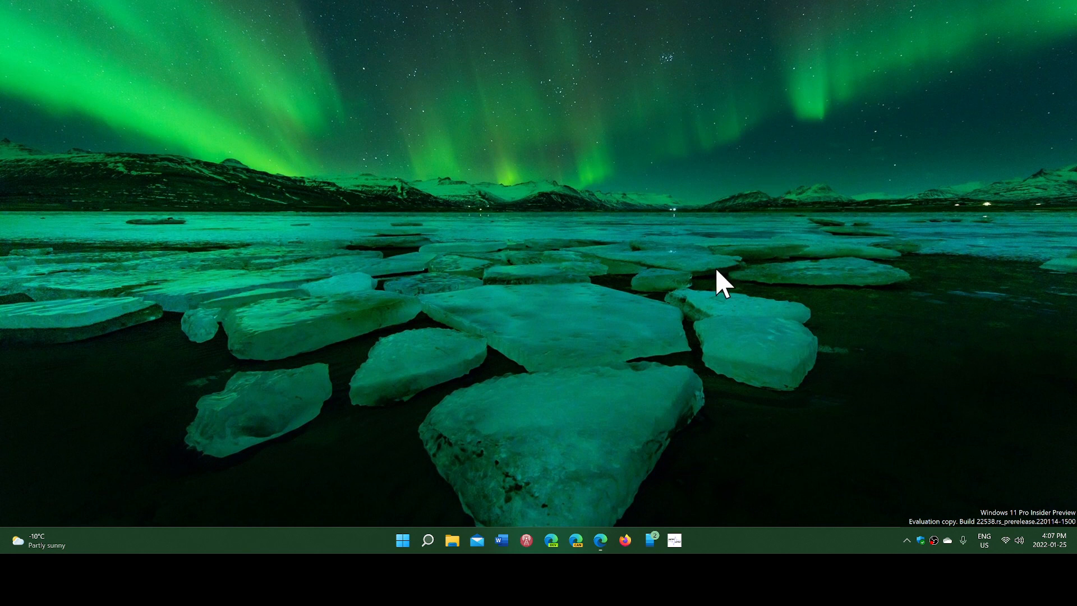
mouse_move(657, 319)
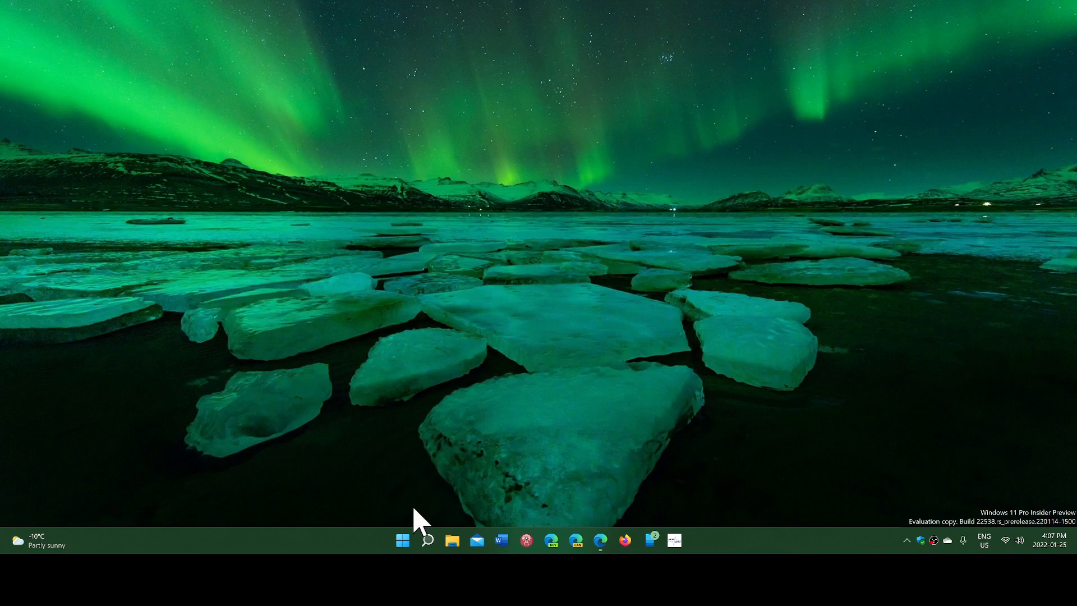
Navigate from Start through Windows Update to the System Recovery page with its reset options
left_click(403, 540)
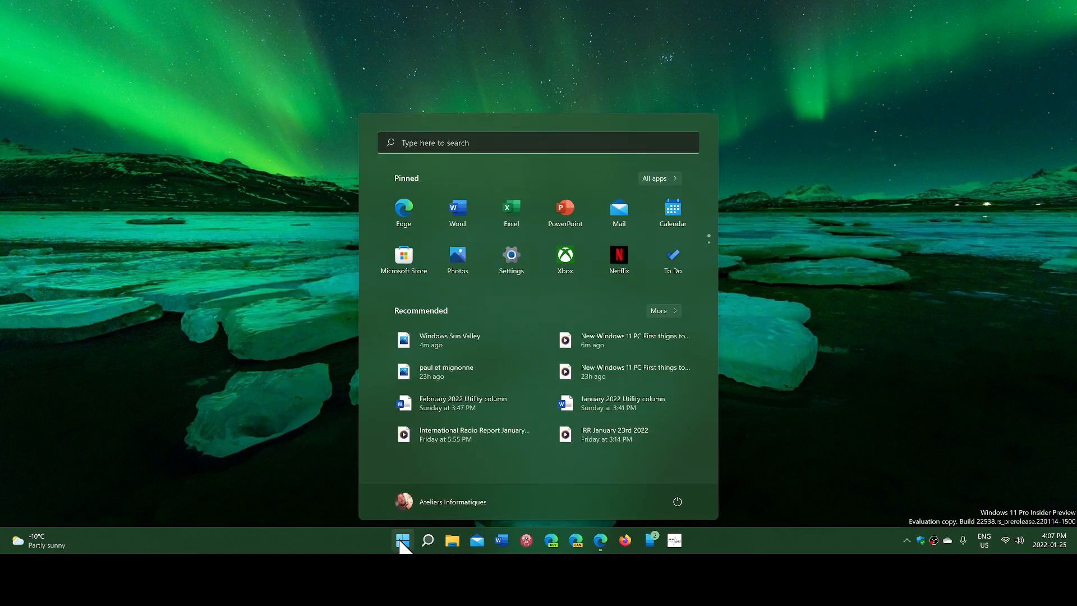
mouse_move(499, 351)
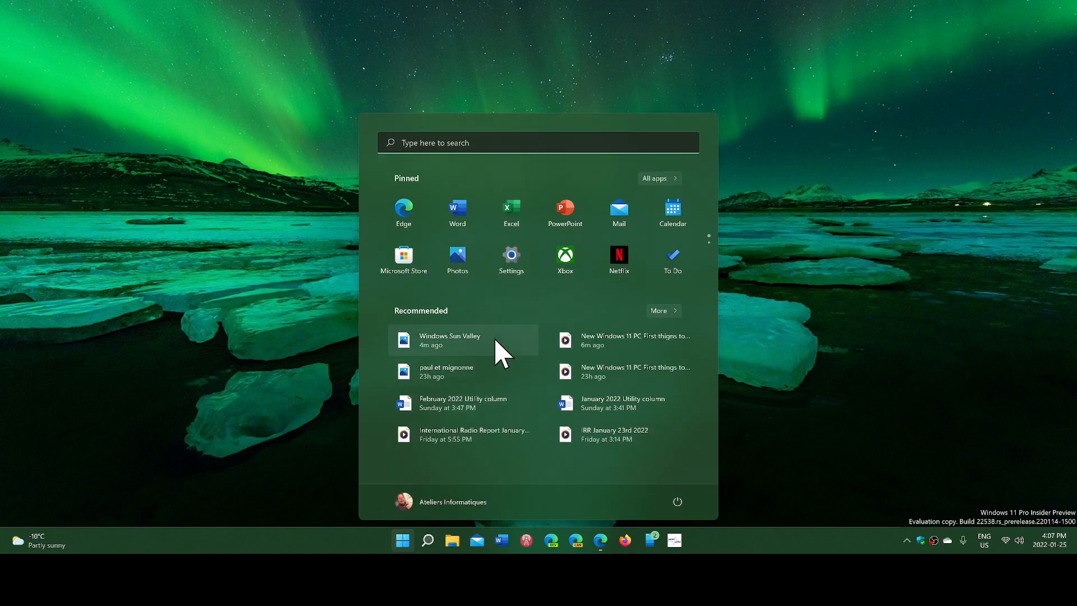
mouse_move(459, 408)
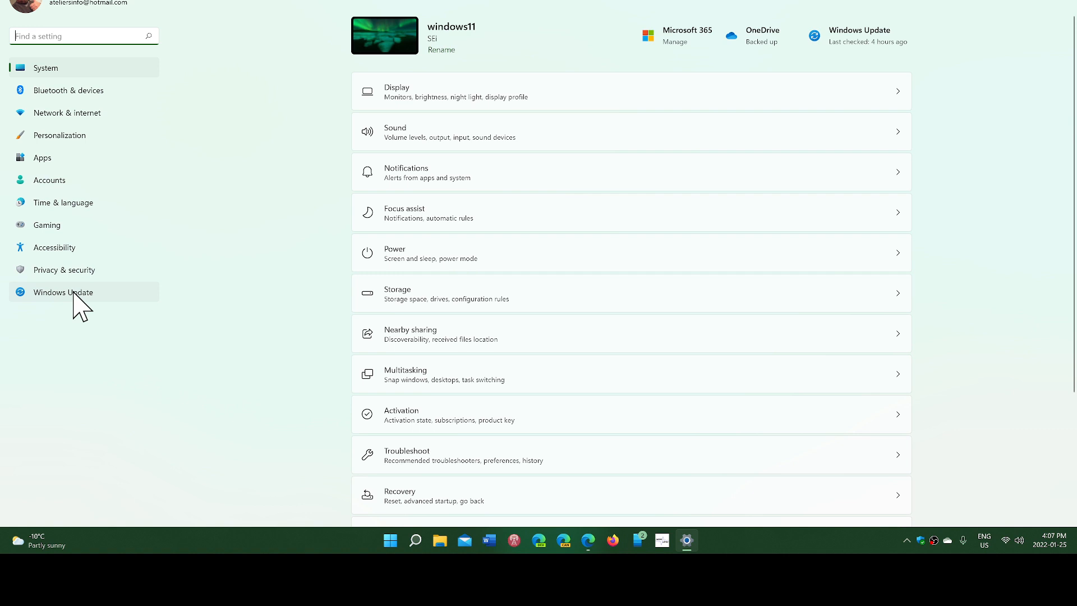
left_click(63, 292)
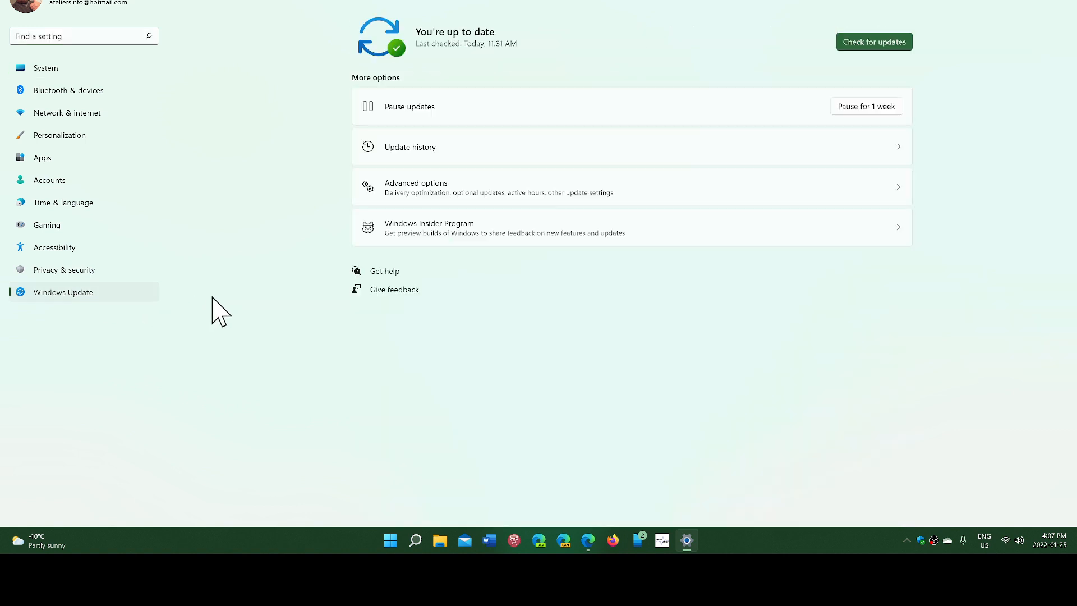
mouse_move(446, 195)
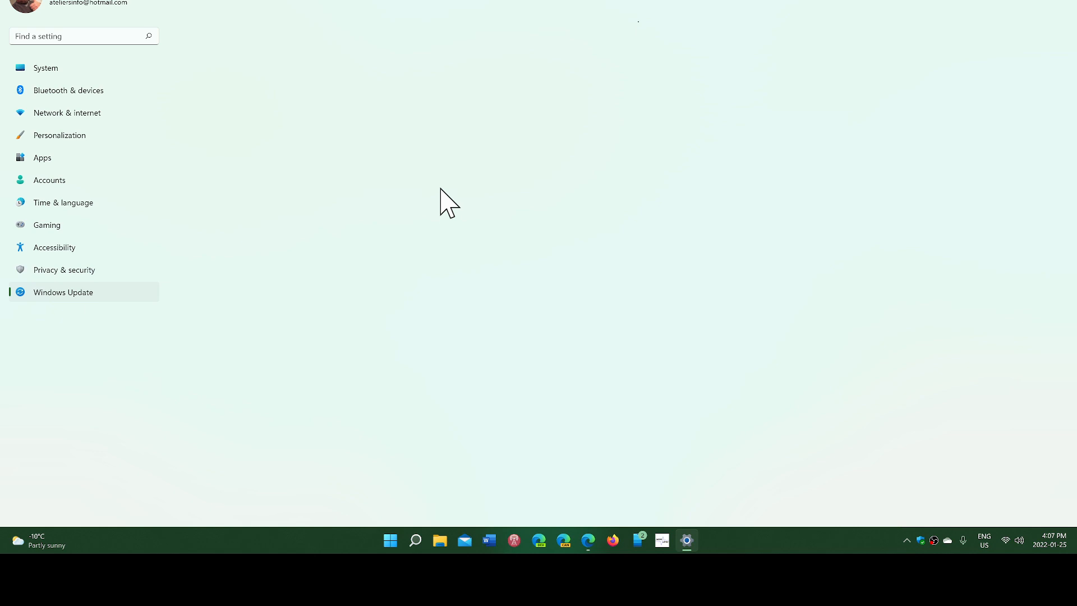
scroll("down", 3)
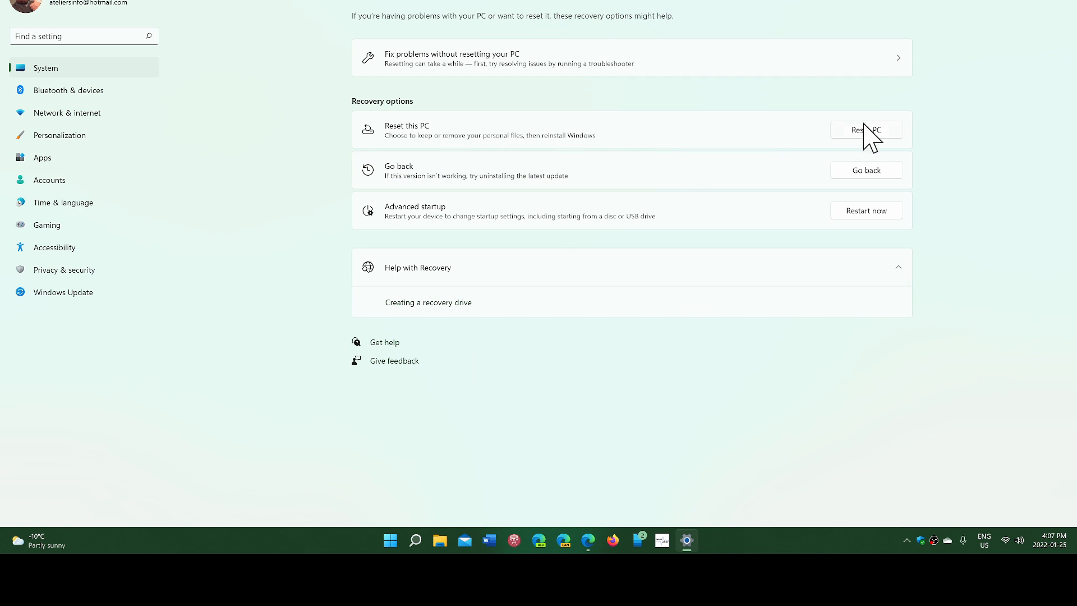
left_click(865, 130)
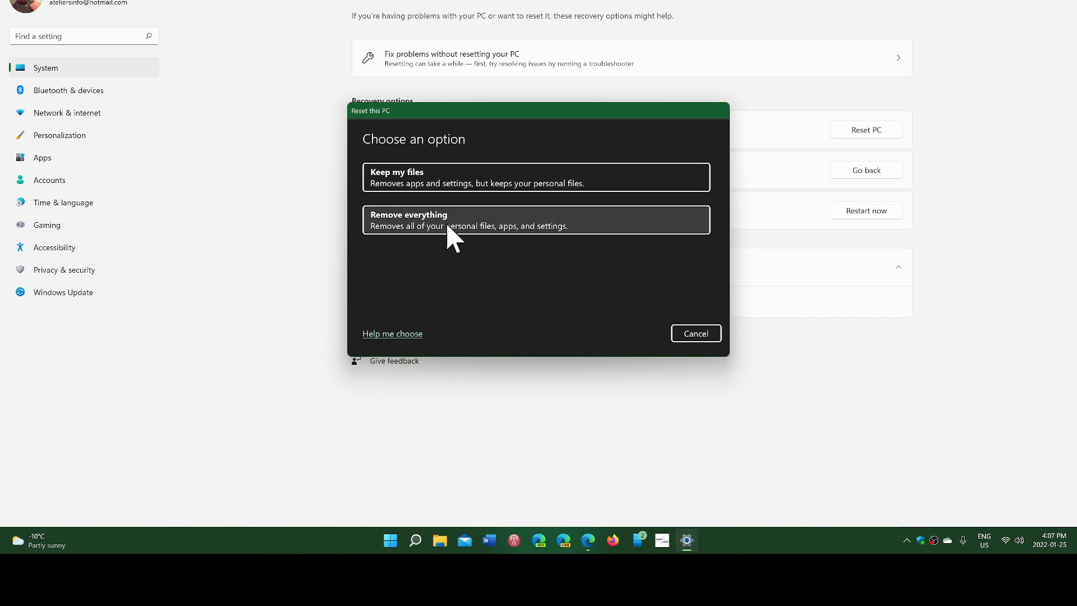
mouse_move(519, 274)
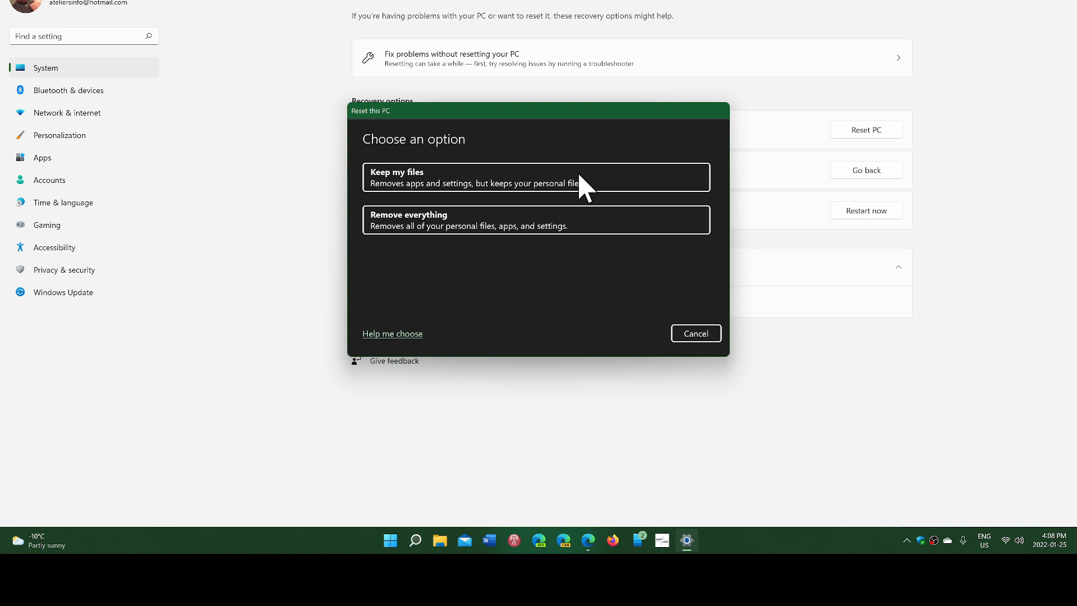
mouse_move(706, 363)
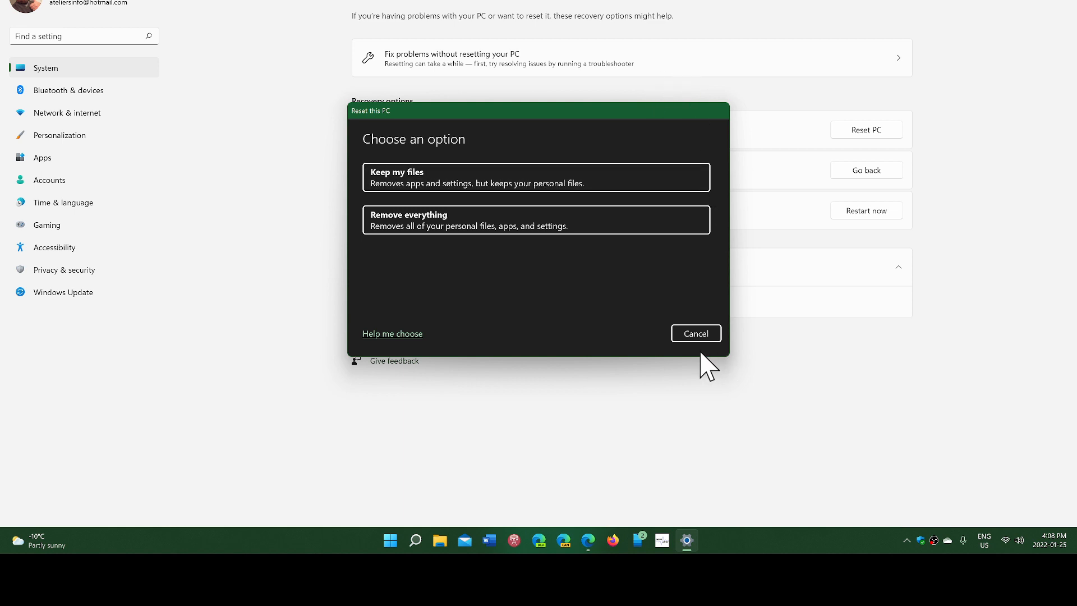
left_click(695, 333)
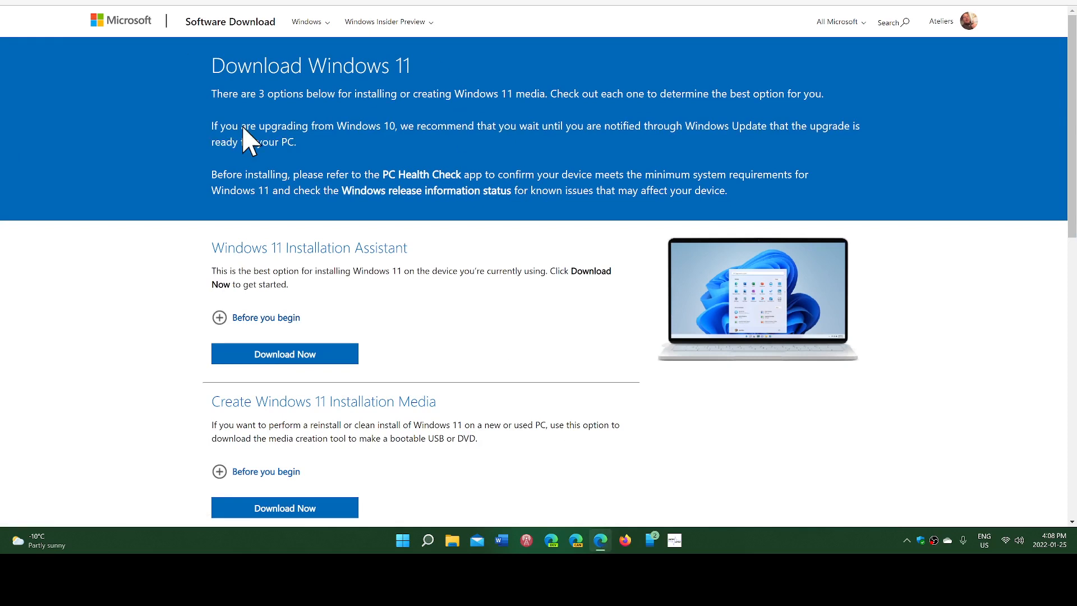
mouse_move(562, 340)
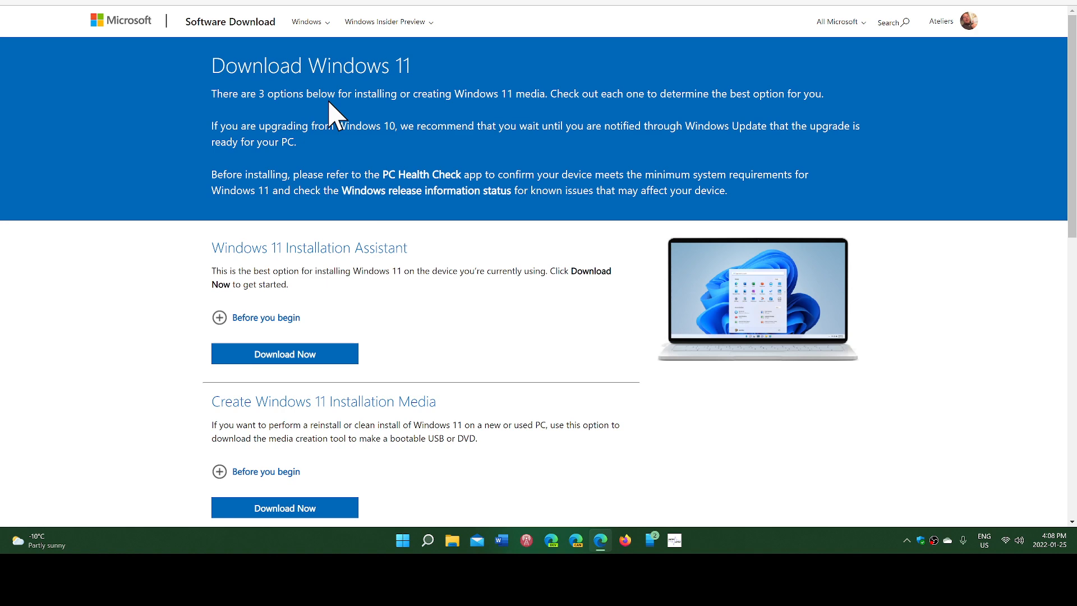
mouse_move(303, 248)
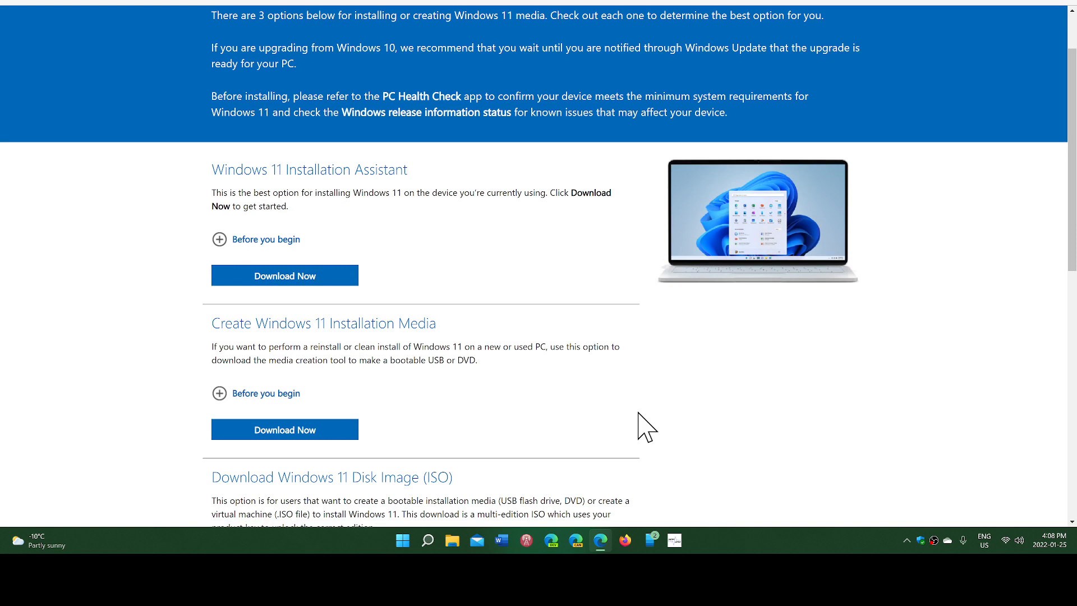
Review the Windows 11 installation options, expanding the ISO download dropdown without choosing an edition
scroll("down", 3)
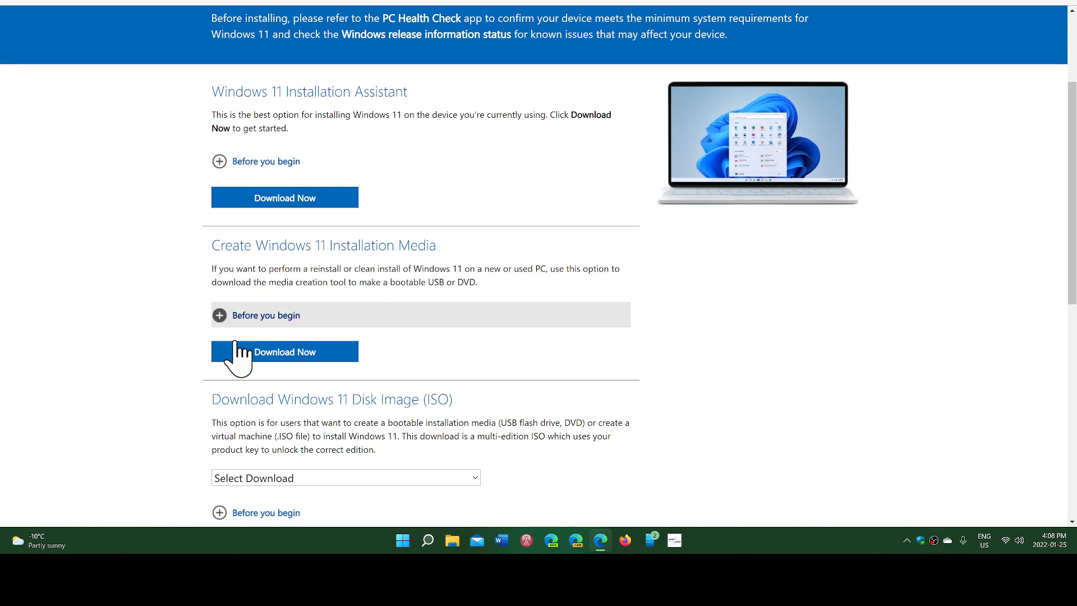
mouse_move(443, 392)
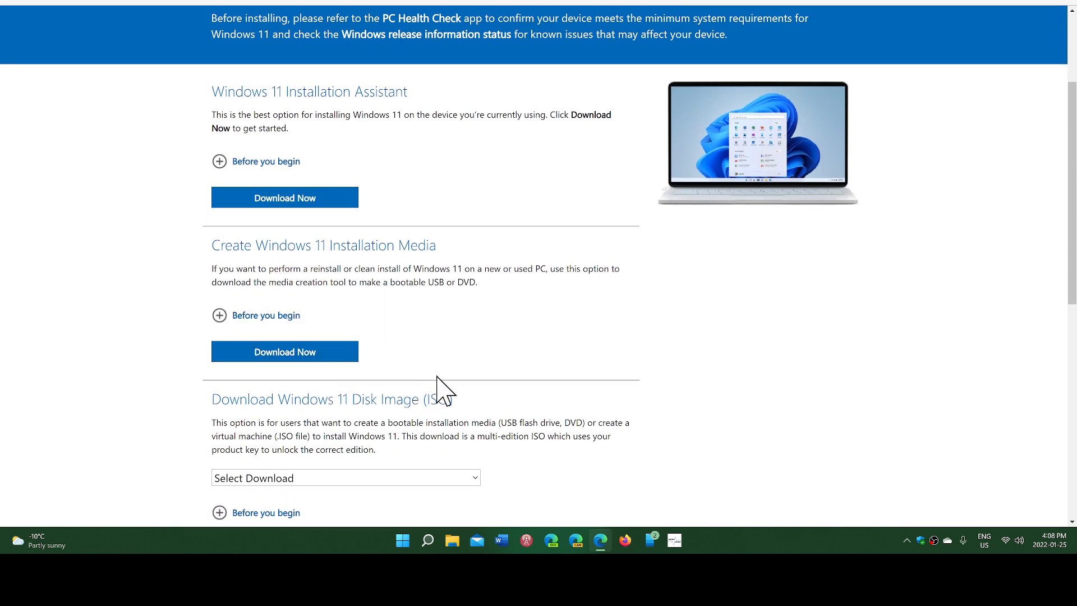
mouse_move(284, 351)
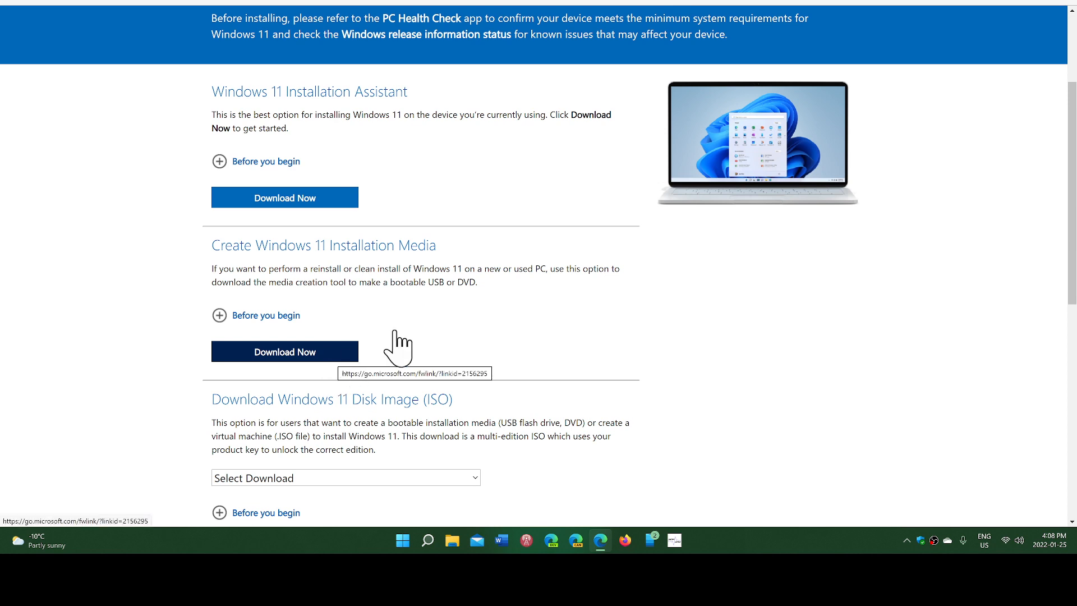
left_click(346, 478)
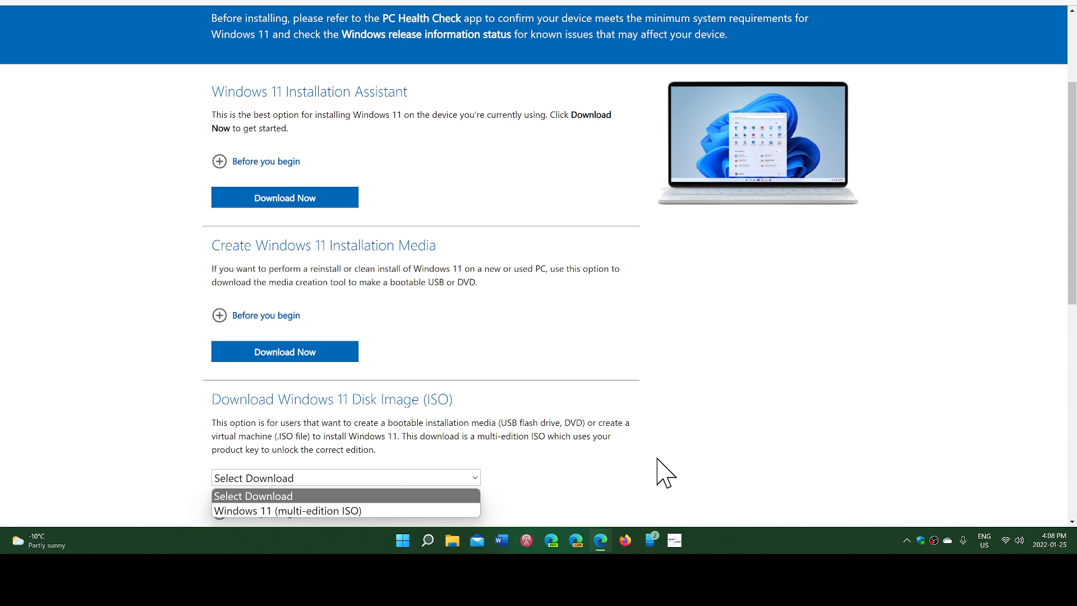
left_click(346, 477)
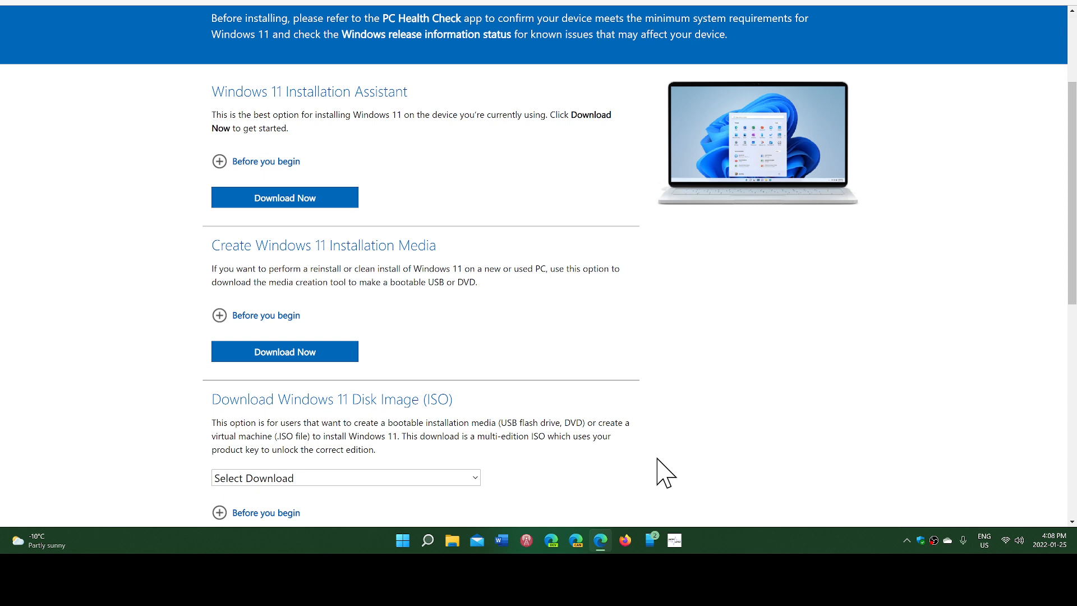
mouse_move(709, 422)
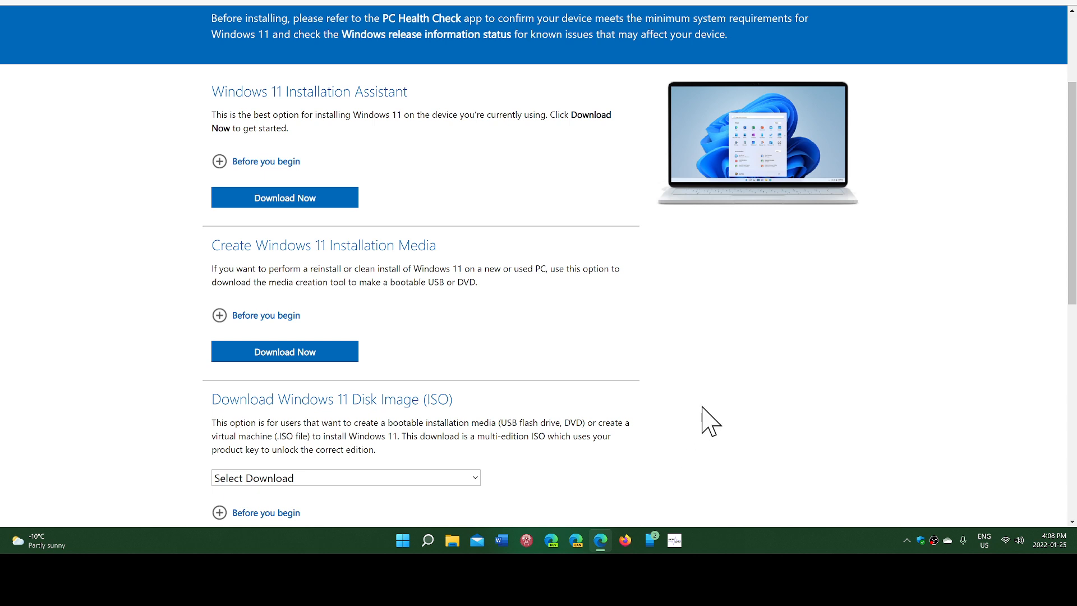
scroll("down", 3)
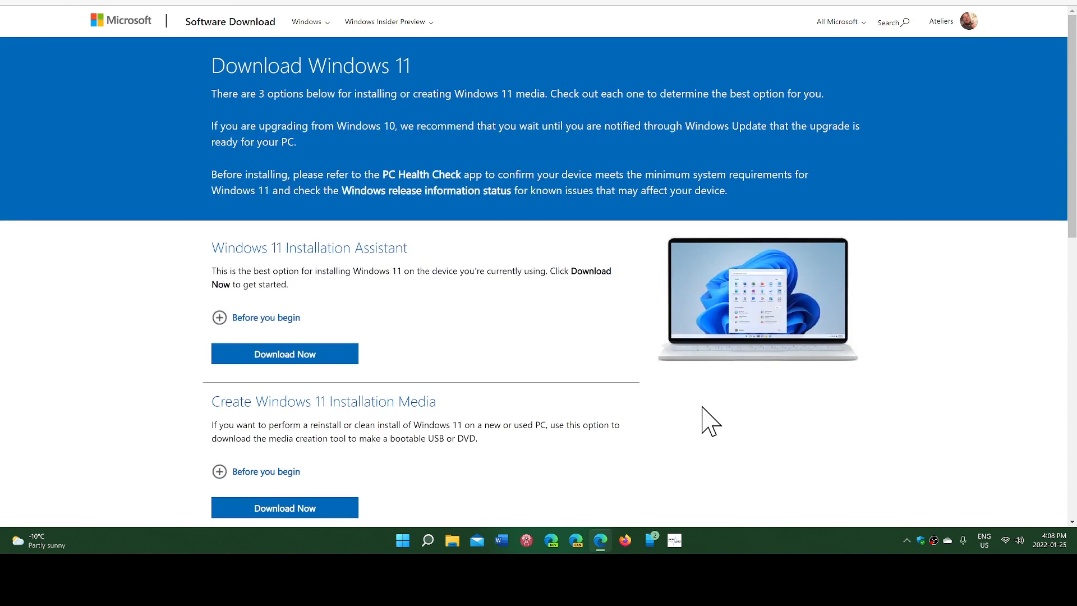
mouse_move(427, 295)
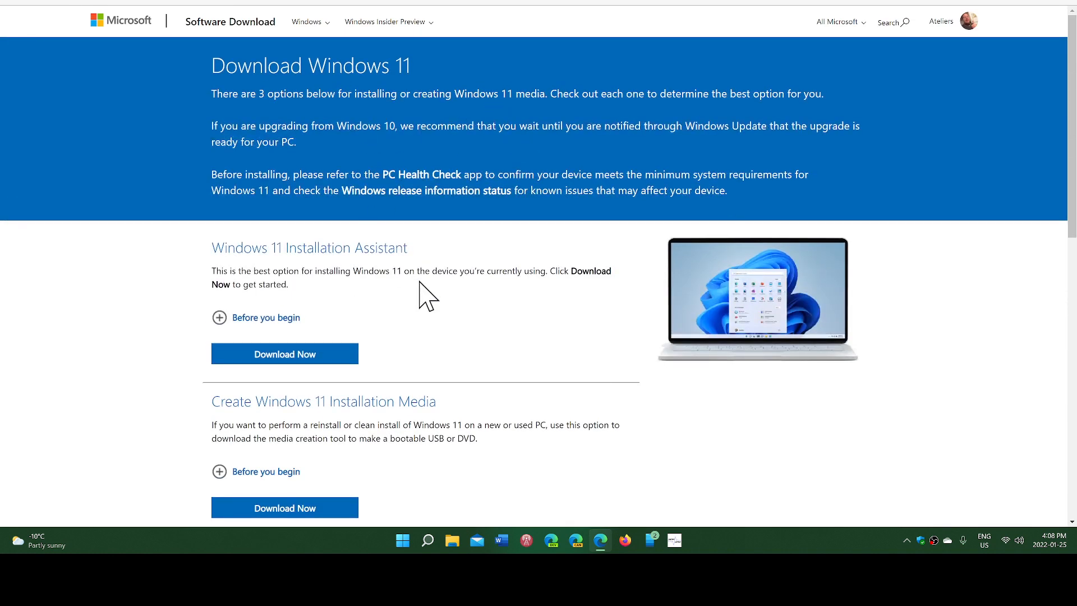